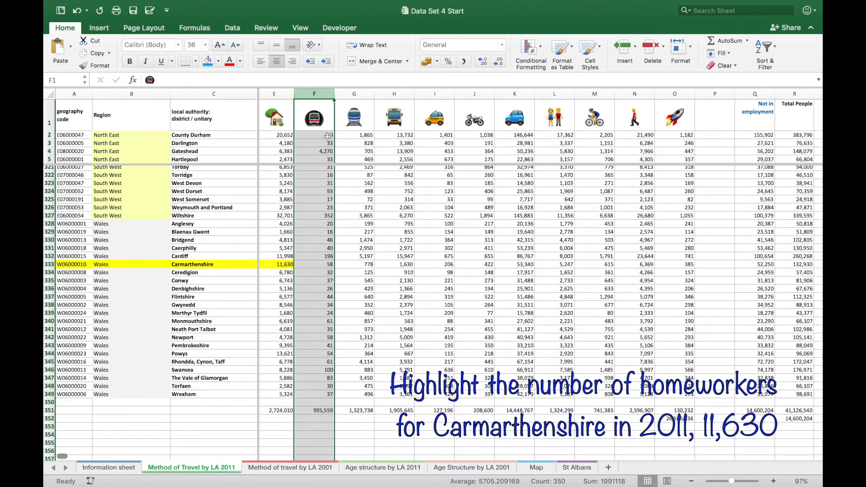
# Highlight Carmarthenshire's 2011 homeworker count (11,630), then find its 2001 value (9,742).
pyautogui.click(278, 94)
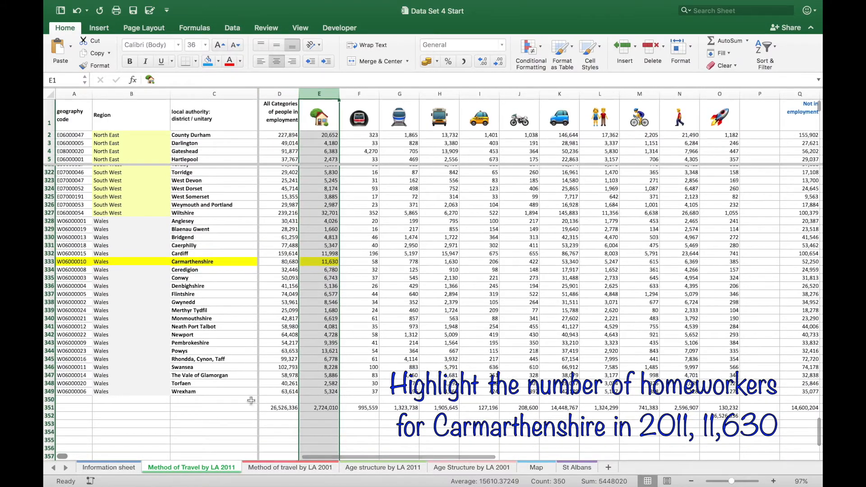
pyautogui.click(289, 467)
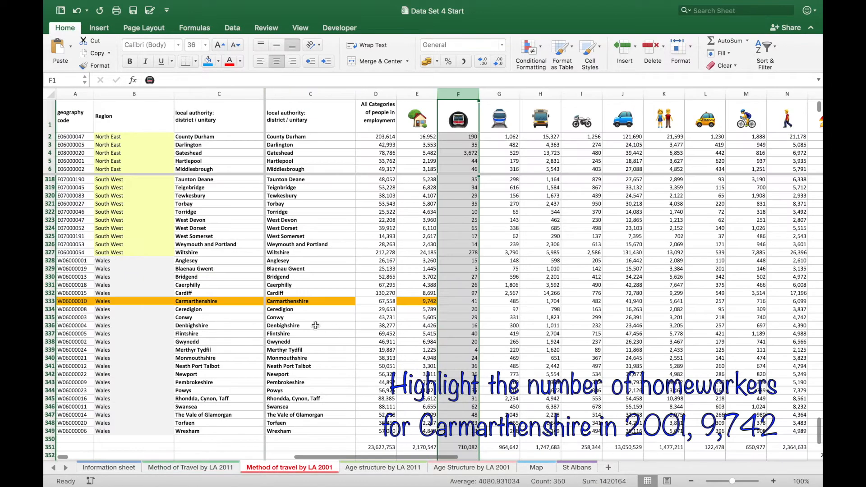
pyautogui.moveTo(421, 308)
pyautogui.write('=E333')
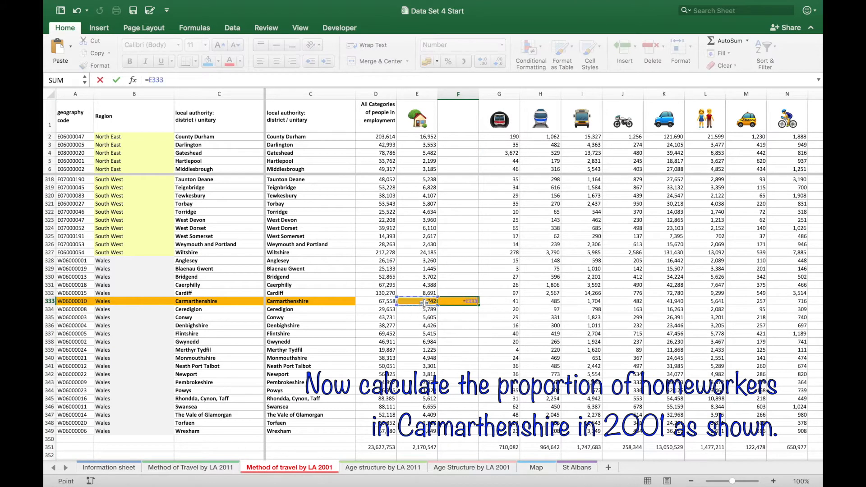
# Enter the 2001 proportion formula =E333/D333 and insert a blank column F on the 2011 sheet.
pyautogui.write('/D333')
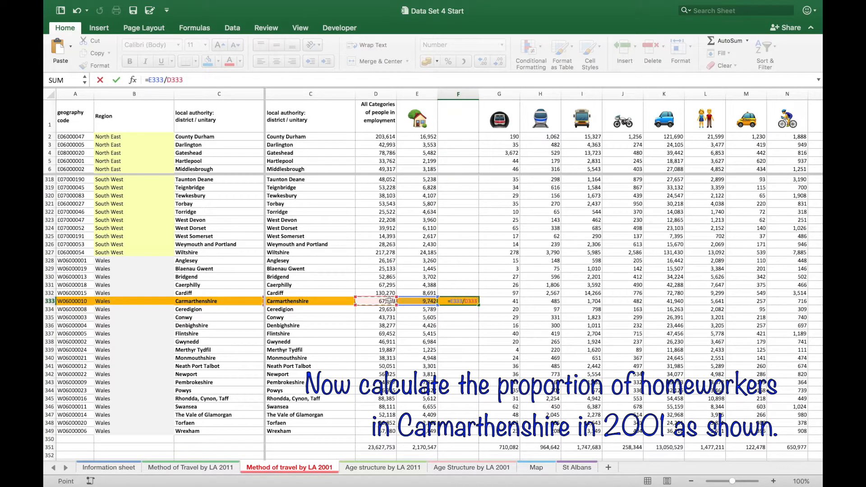
pyautogui.press('Return')
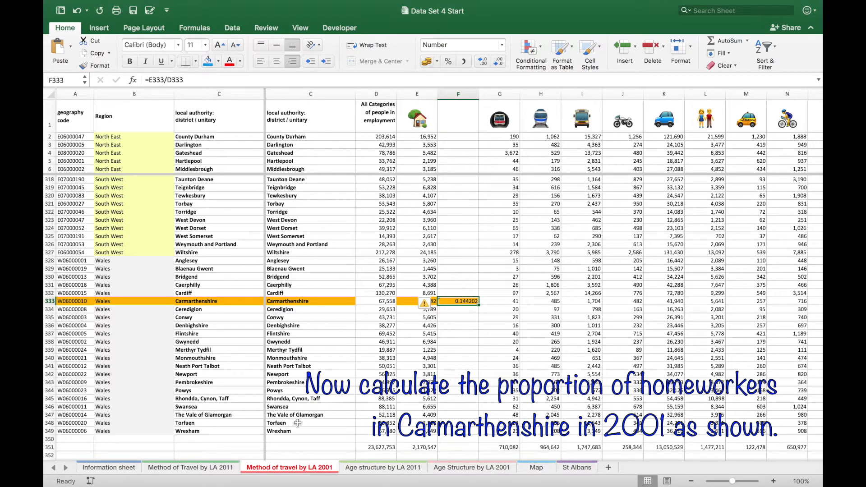
pyautogui.click(190, 467)
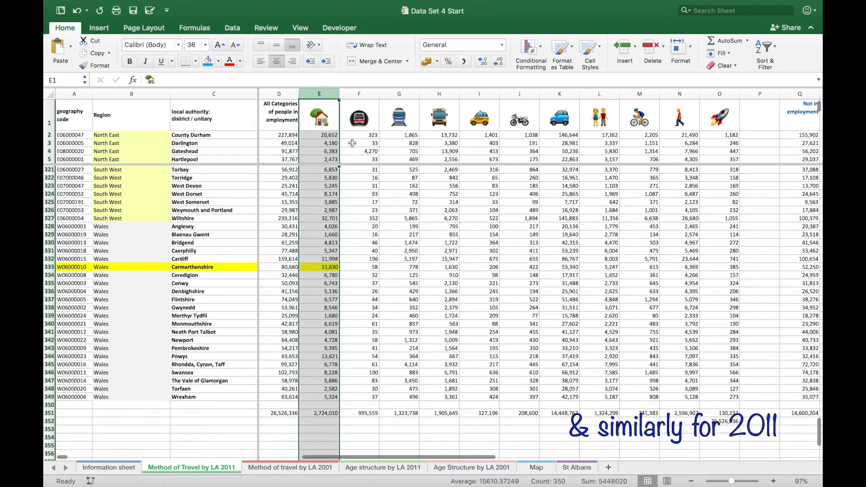
pyautogui.click(359, 94)
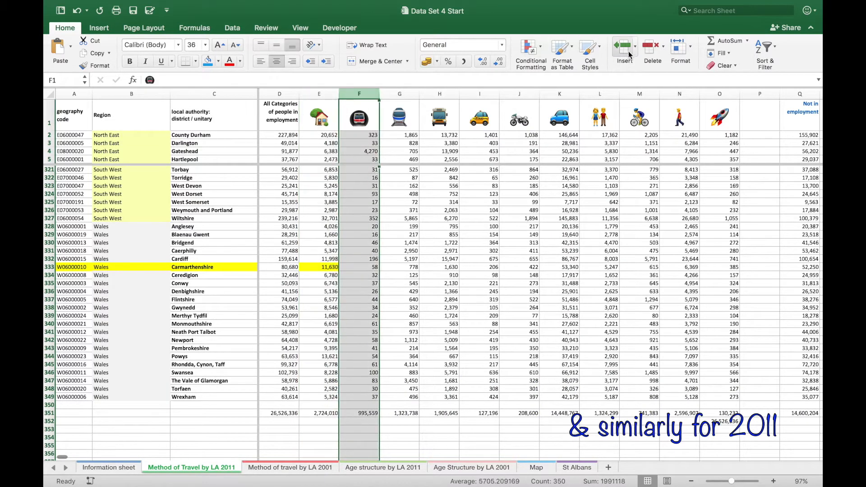
pyautogui.click(359, 267)
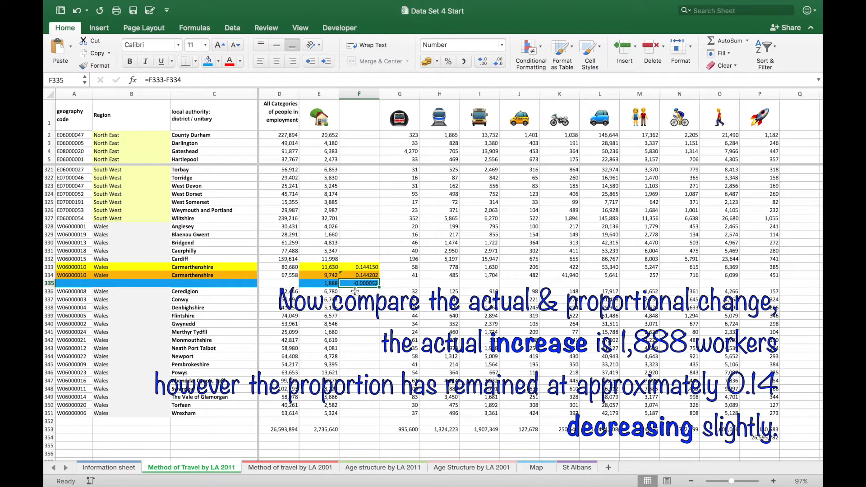
pyautogui.click(359, 291)
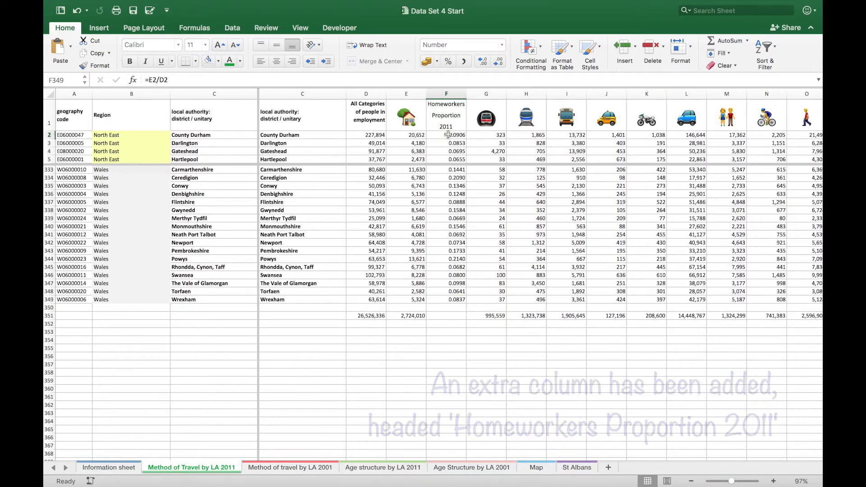
# Verify the 2011 proportion formulas for County Durham and Wrexham against their counts.
pyautogui.click(446, 135)
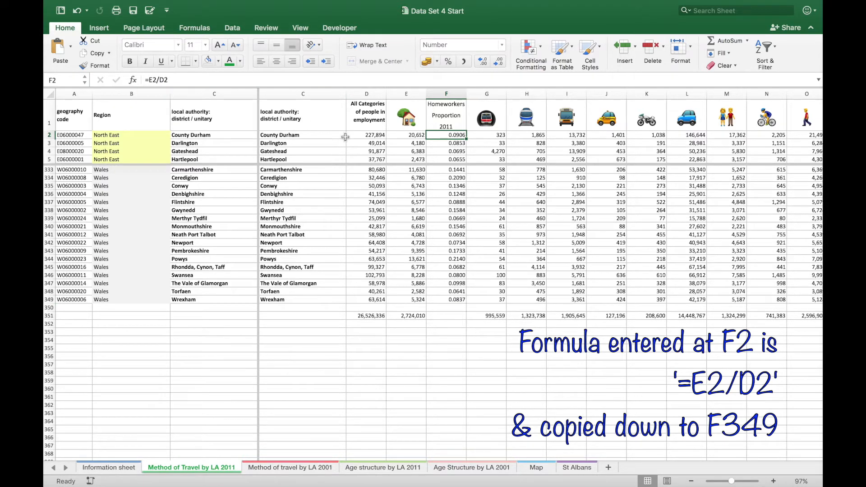
pyautogui.click(406, 134)
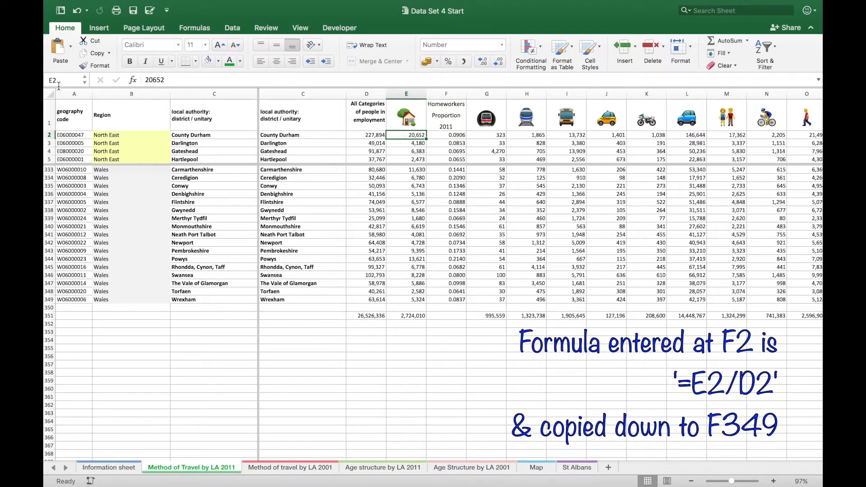
pyautogui.click(366, 135)
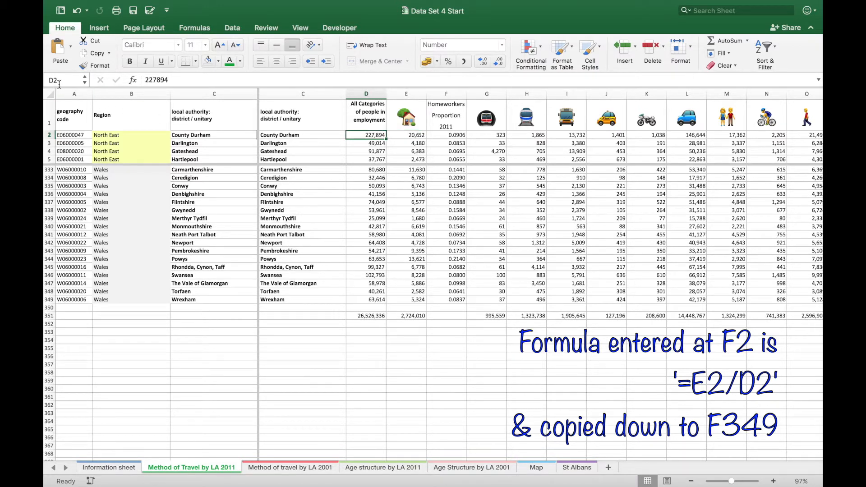
pyautogui.click(446, 135)
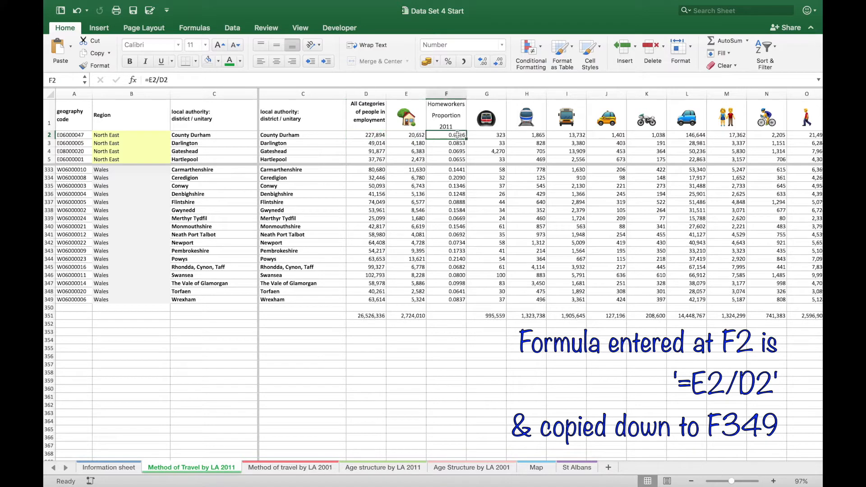
pyautogui.click(447, 299)
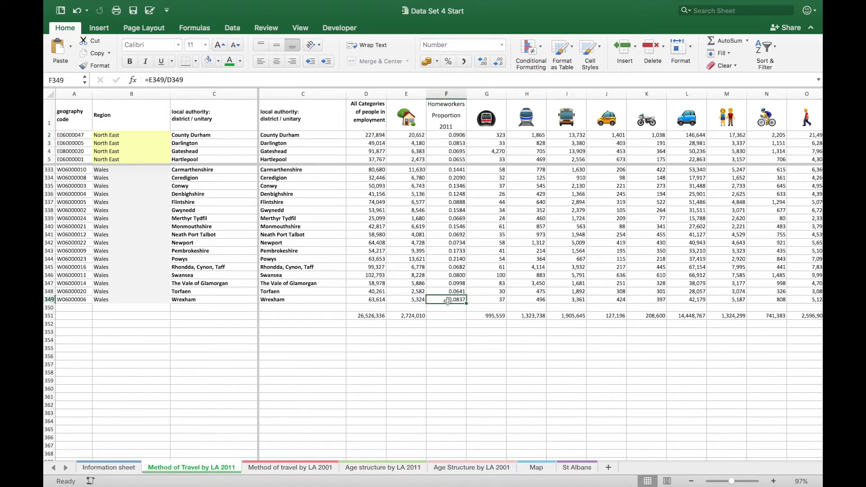
# Check the matching proportion formulas on the 2001 sheet.
pyautogui.click(289, 467)
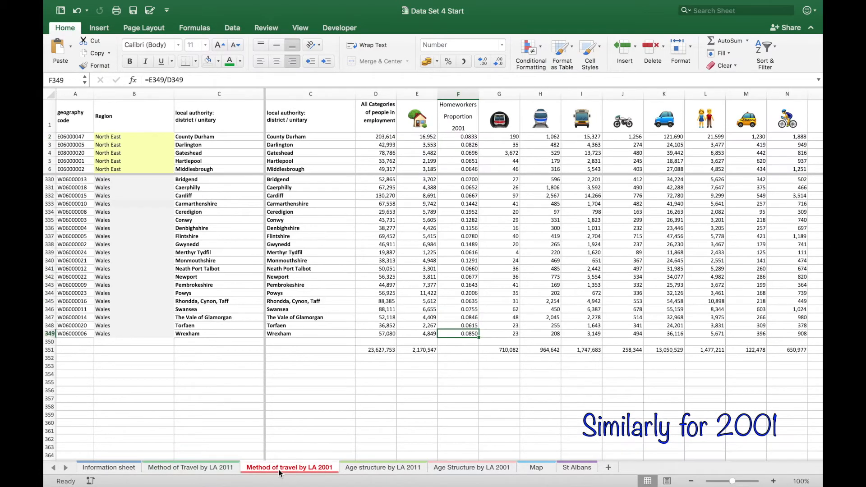
pyautogui.click(458, 136)
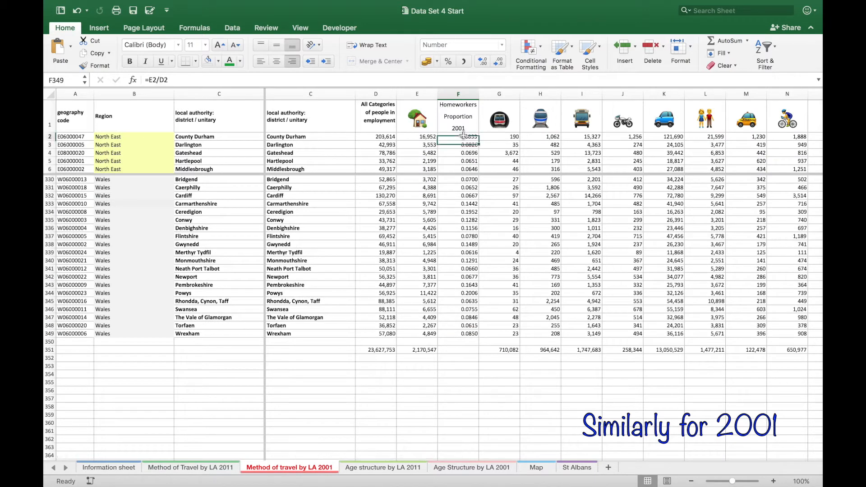
pyautogui.click(458, 334)
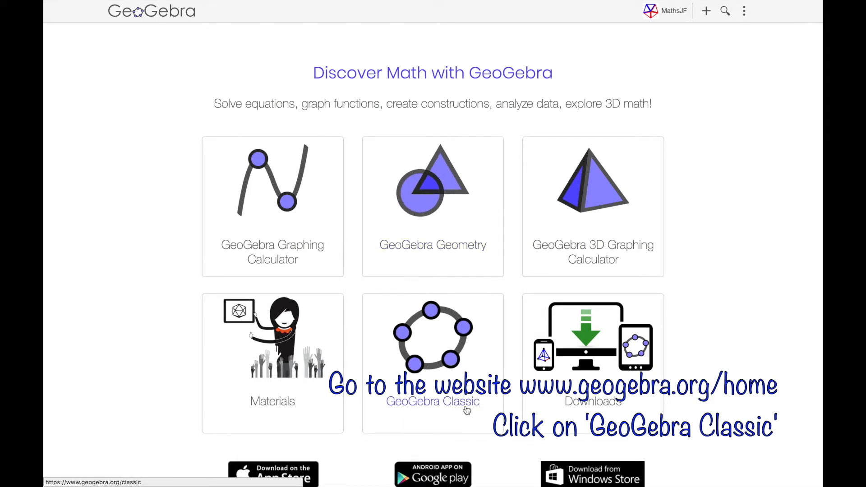
# Launch GeoGebra Classic and switch to the Spreadsheet perspective.
pyautogui.click(432, 401)
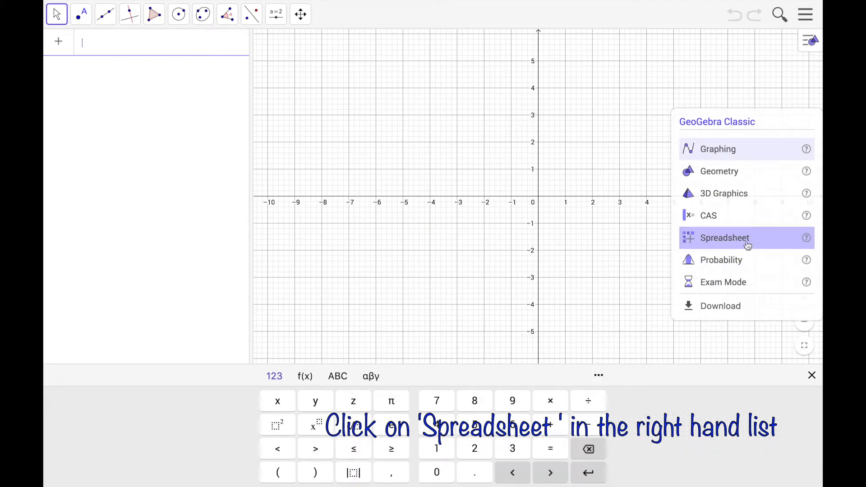
pyautogui.click(726, 238)
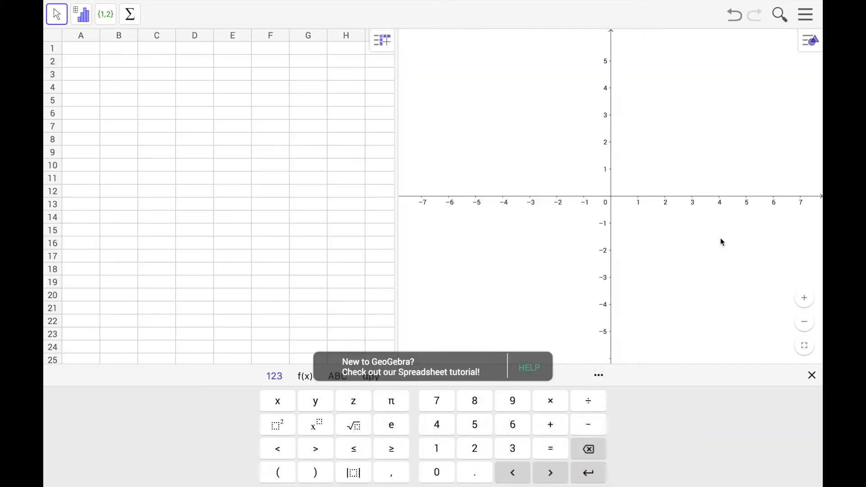
# Dismiss the on-screen keypad and return to the Excel workbook's 2001 sheet.
pyautogui.click(812, 376)
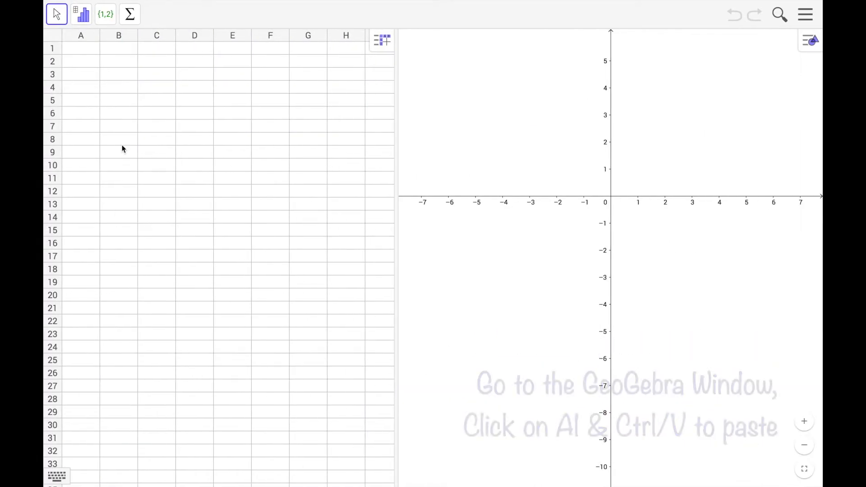
pyautogui.click(81, 48)
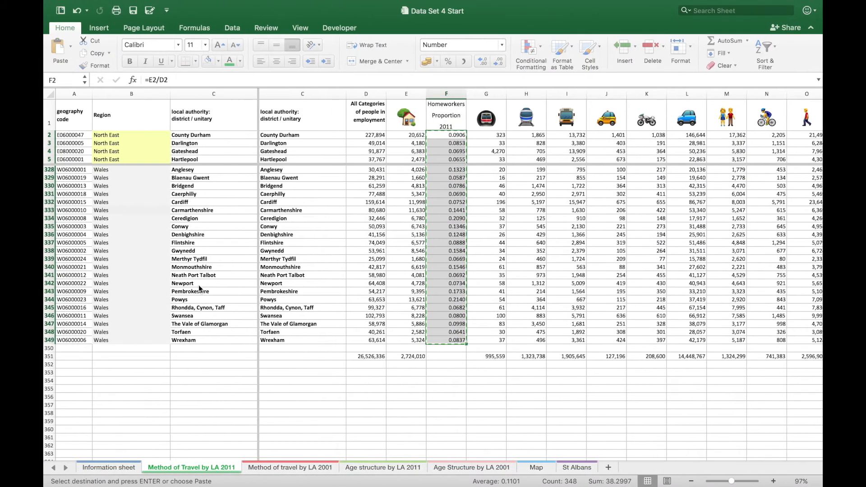
pyautogui.click(289, 468)
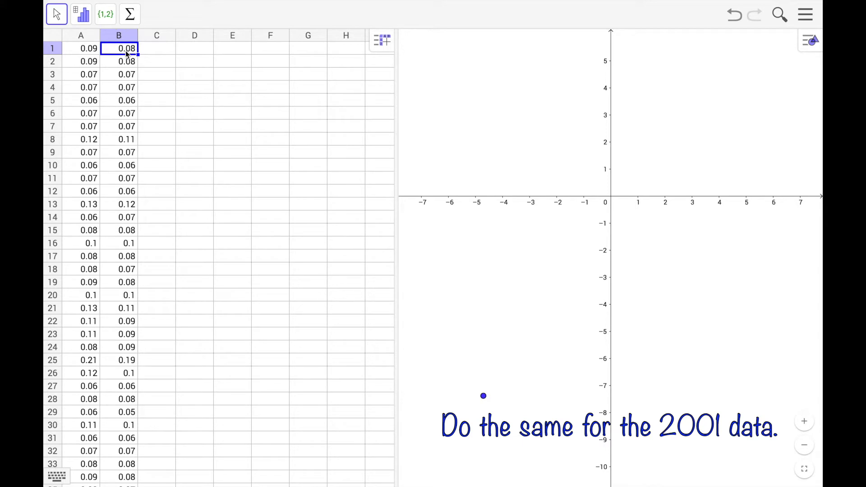
# Run Multiple Variable Analysis on the 2011 and 2001 columns A and B.
pyautogui.click(81, 36)
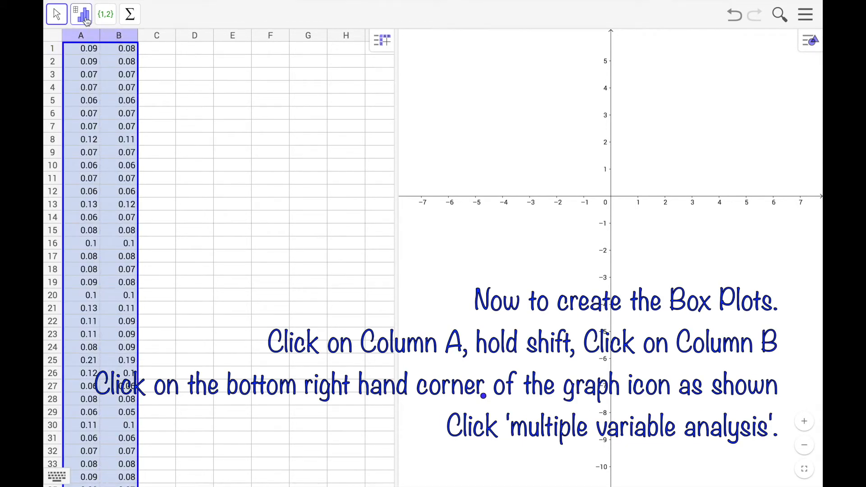
pyautogui.click(81, 14)
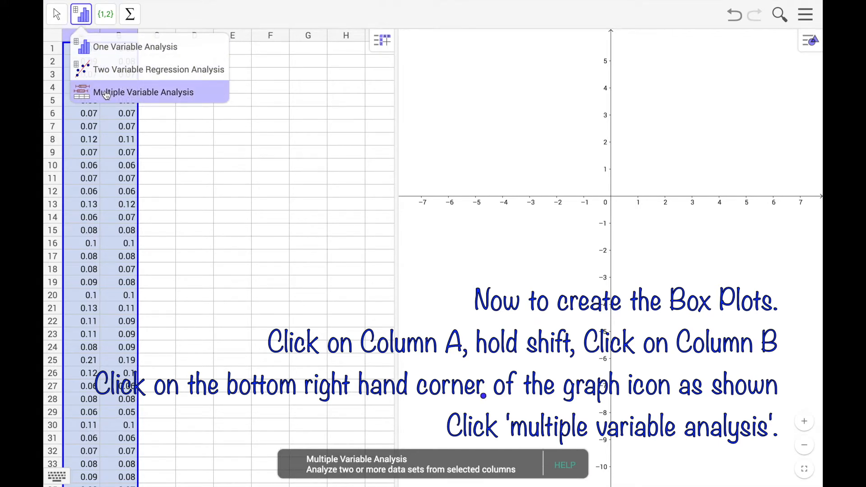
pyautogui.click(143, 92)
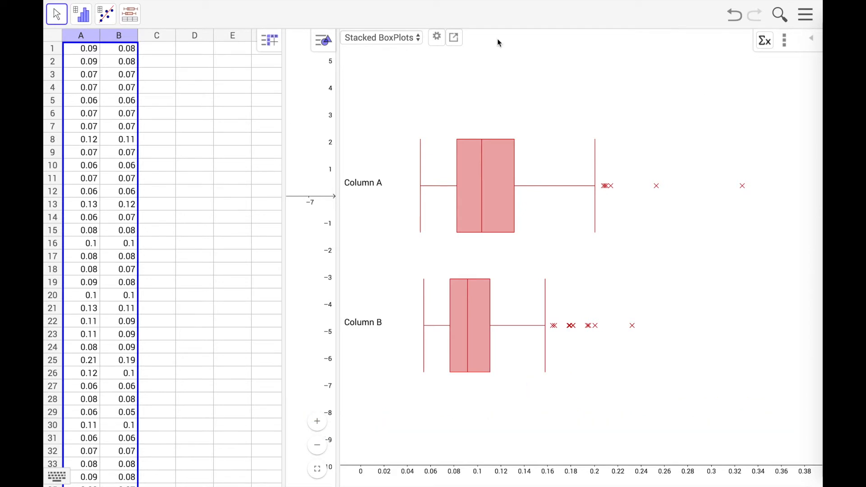
# Copy the two box plots into the Graphics View from the export menu.
pyautogui.click(453, 37)
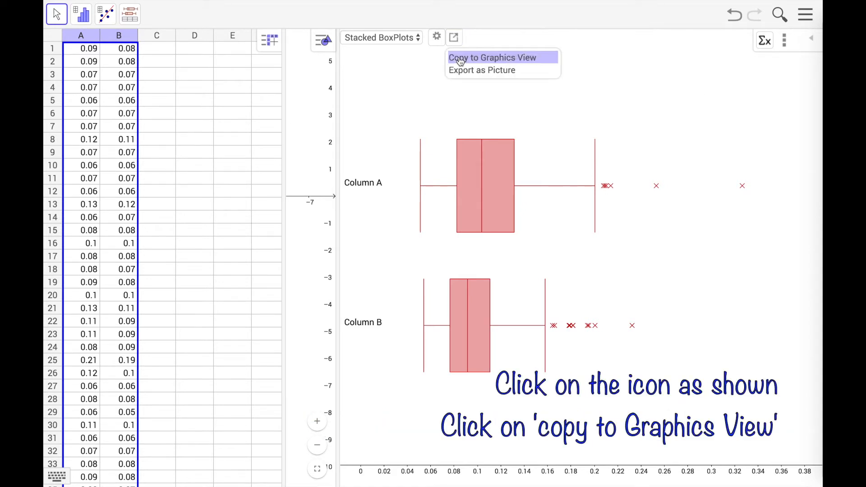
pyautogui.click(492, 57)
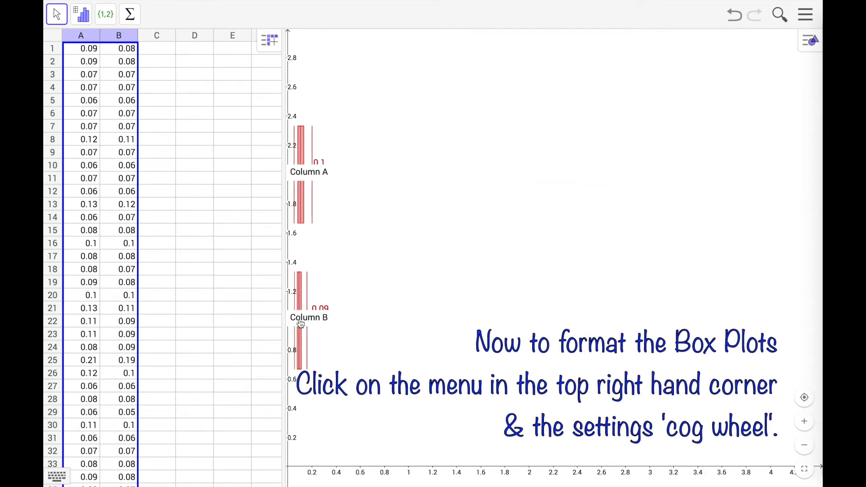
pyautogui.moveTo(805, 46)
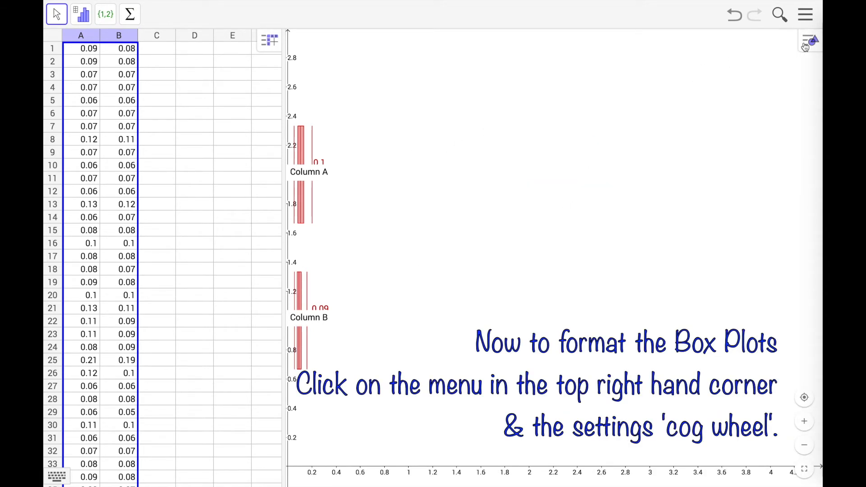
pyautogui.click(811, 41)
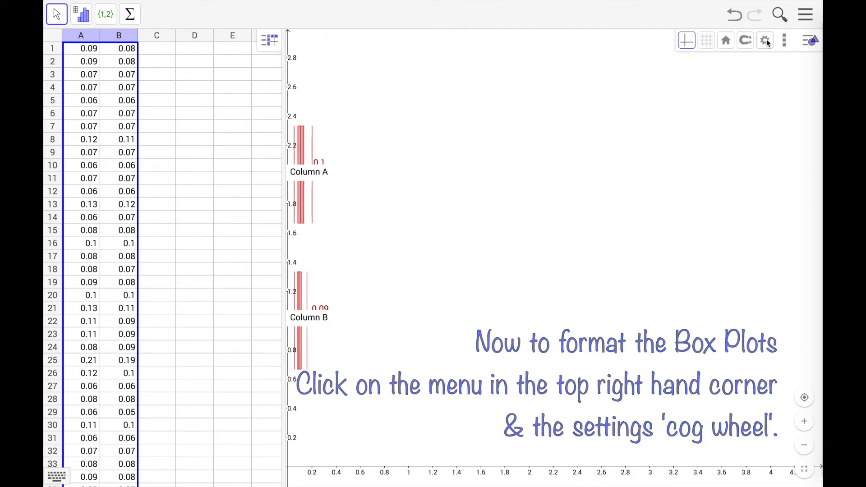
# Set the graphics window's x Max to 0.4 and y Max to 8.
pyautogui.click(766, 40)
pyautogui.write('-0.1')
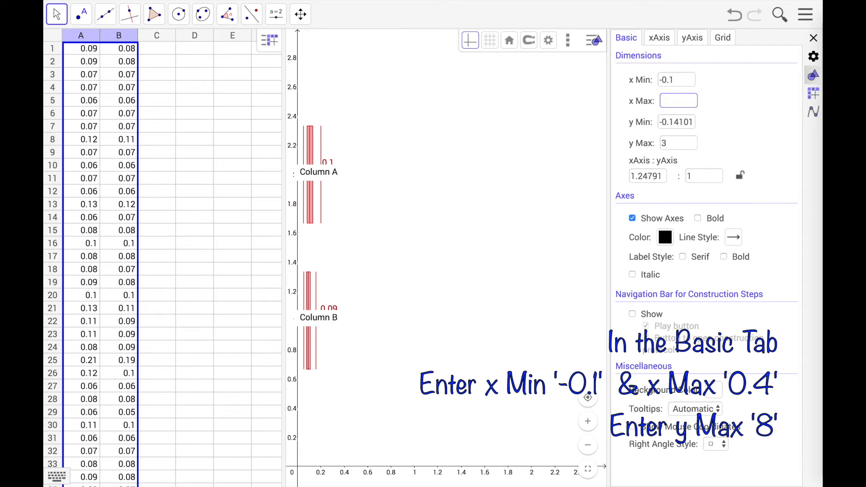
pyautogui.write('0.4')
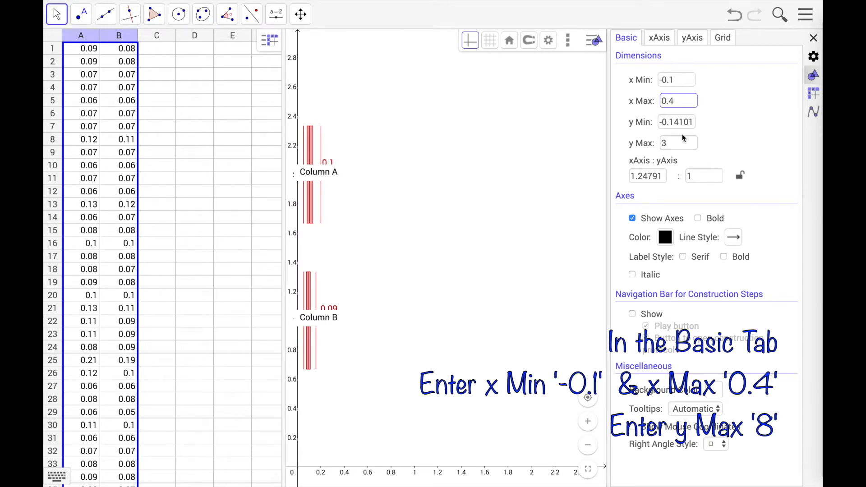
pyautogui.tripleClick(678, 143)
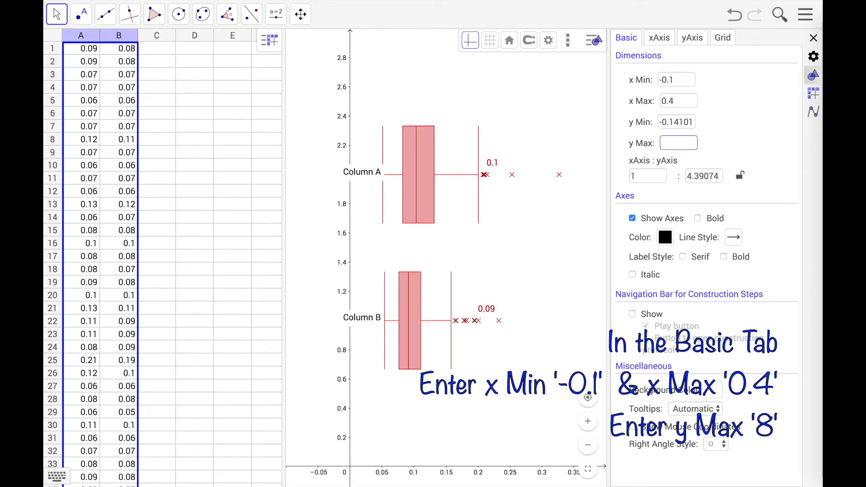
pyautogui.write('8')
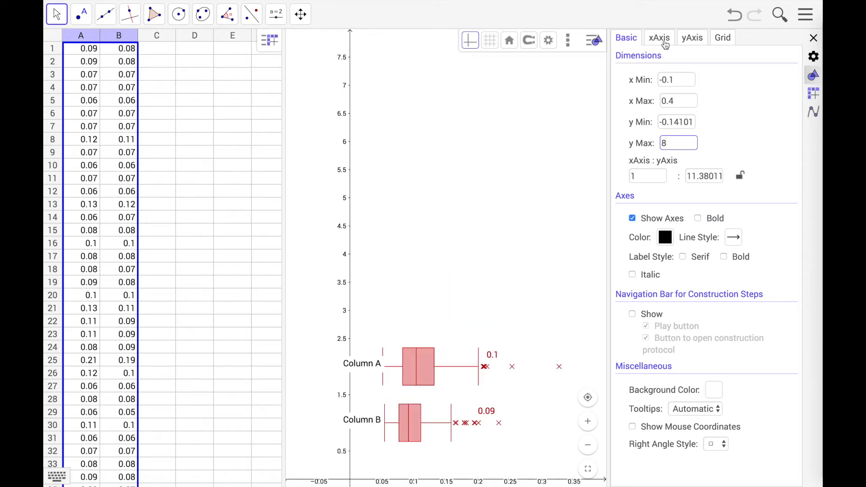
# Label the x-axis 'Proportion of workers' and hide the y-axis and its numbers.
pyautogui.click(659, 37)
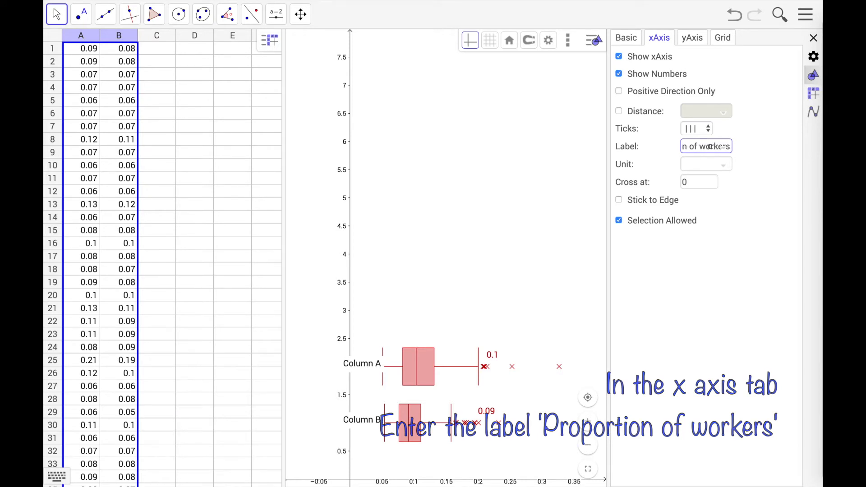
pyautogui.click(692, 38)
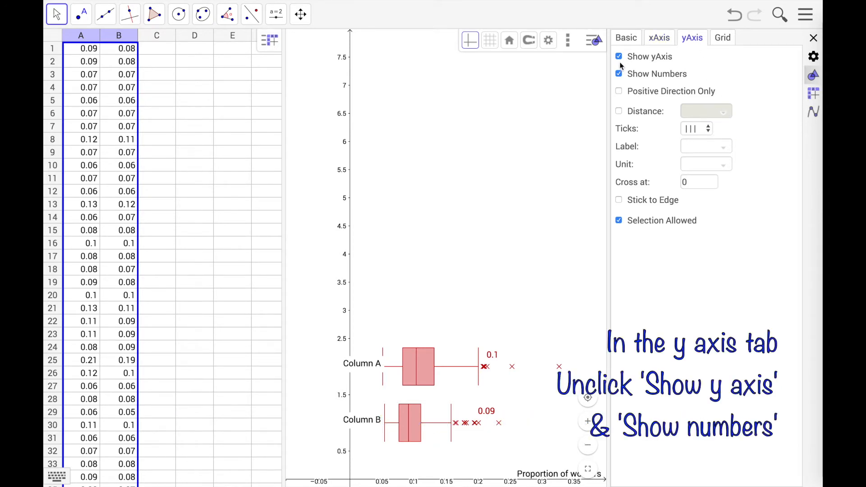
pyautogui.click(619, 56)
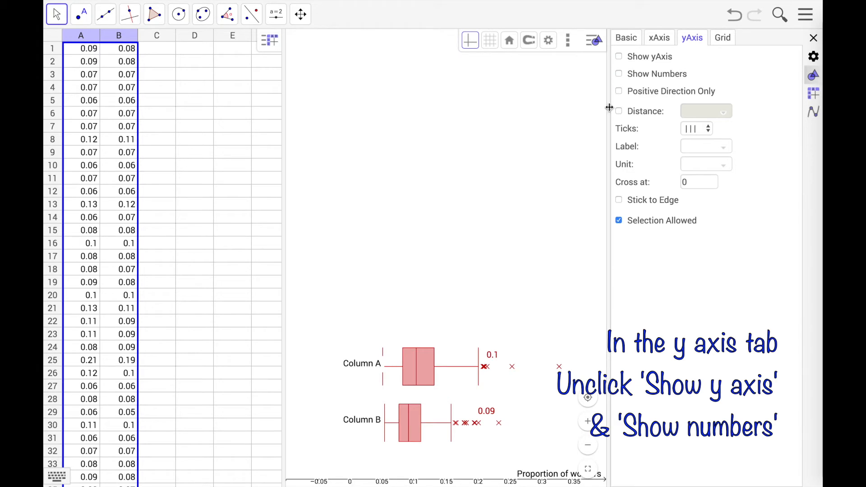
pyautogui.click(813, 39)
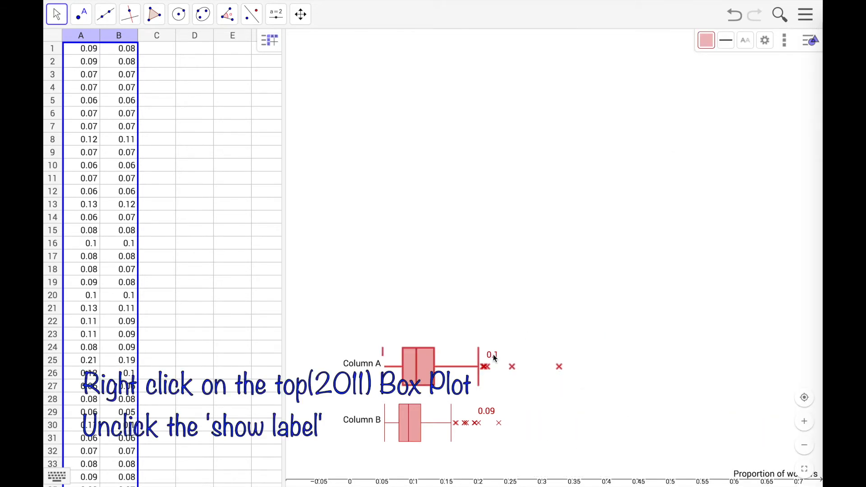
# Hide the top box plot's value label and colour it blue.
pyautogui.rightClick(485, 367)
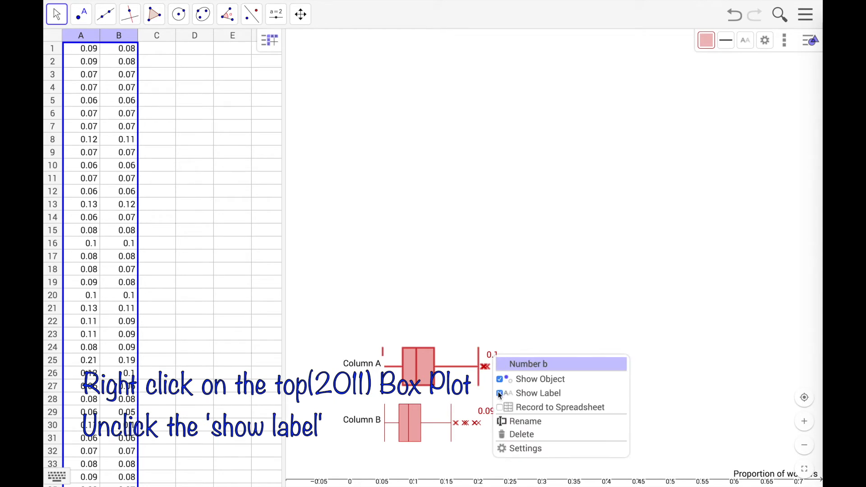
pyautogui.click(499, 394)
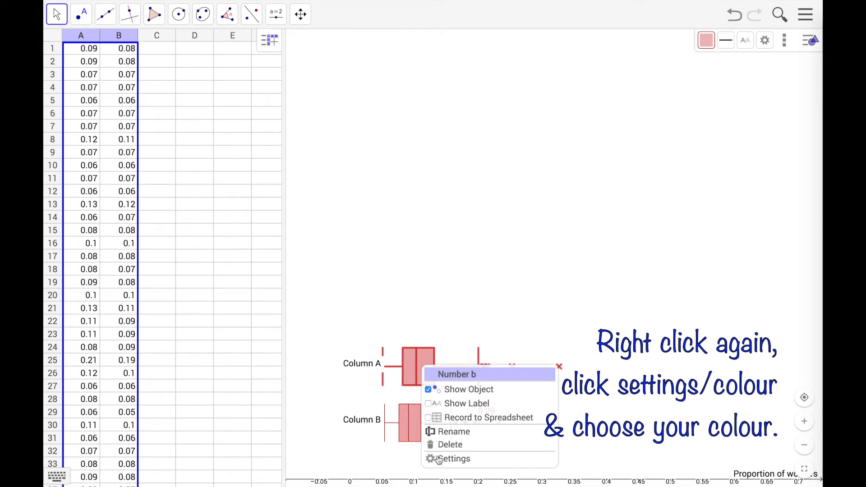
pyautogui.click(453, 459)
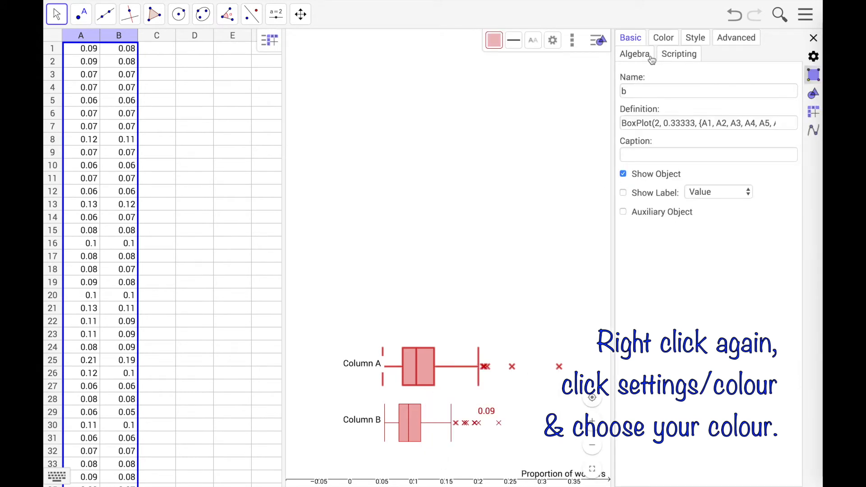
pyautogui.click(663, 38)
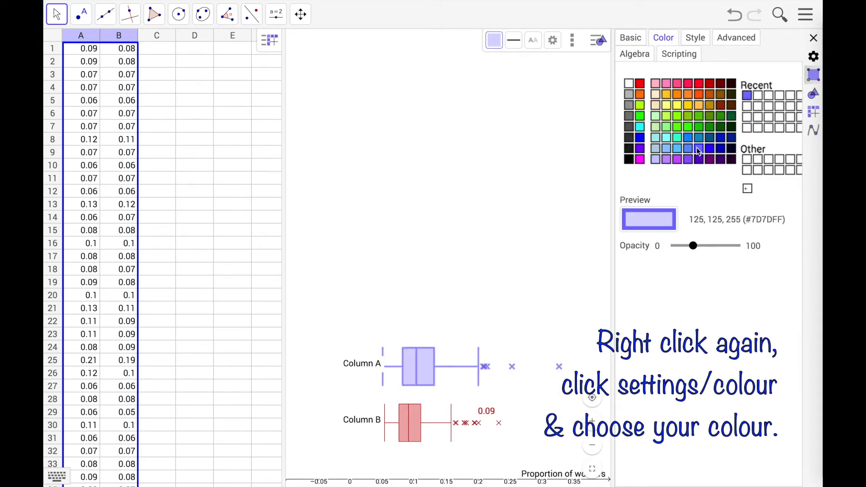
pyautogui.click(362, 364)
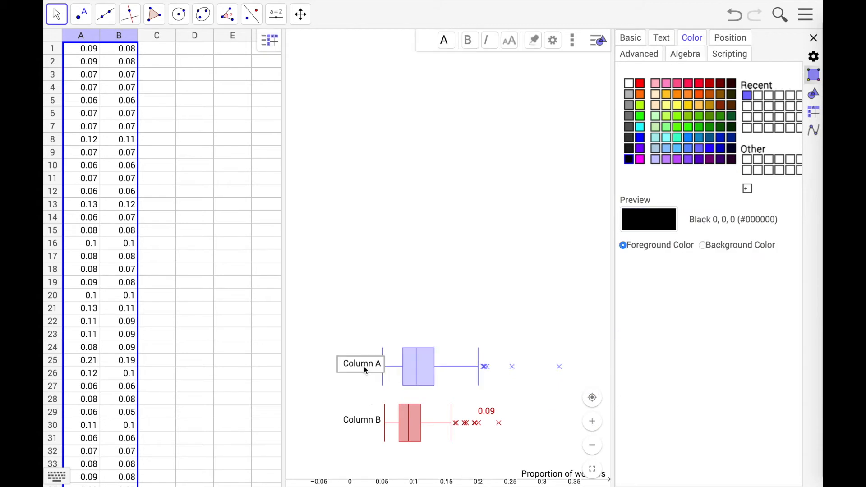
# Rename the Column A label to 2011.
pyautogui.doubleClick(361, 363)
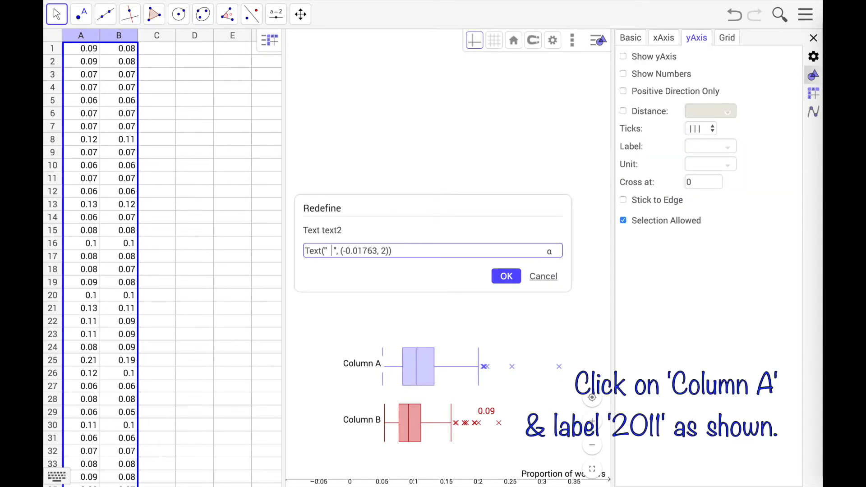
pyautogui.write('2011')
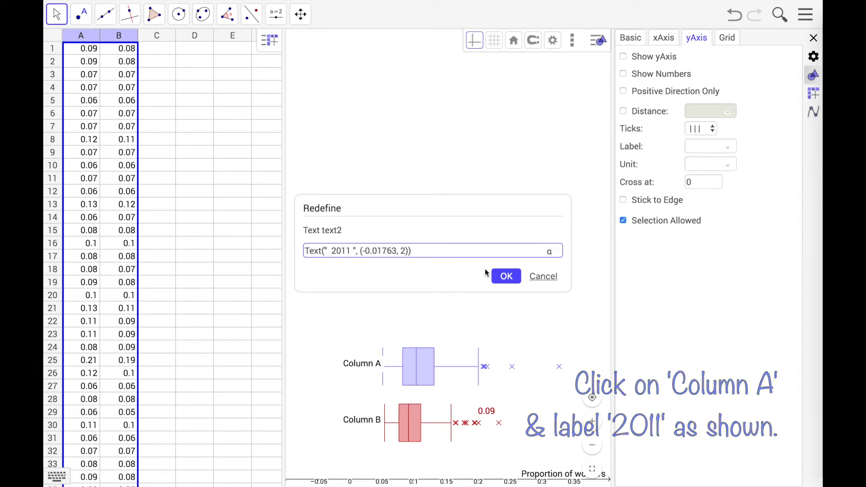
pyautogui.click(506, 277)
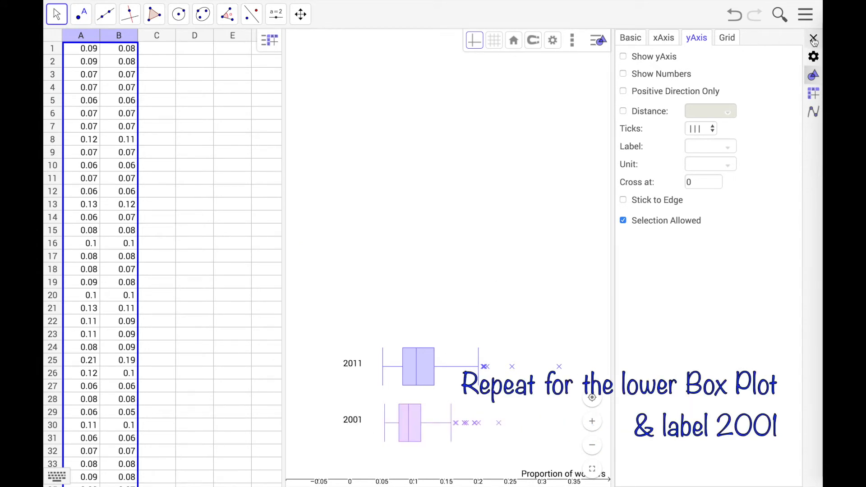
pyautogui.click(813, 38)
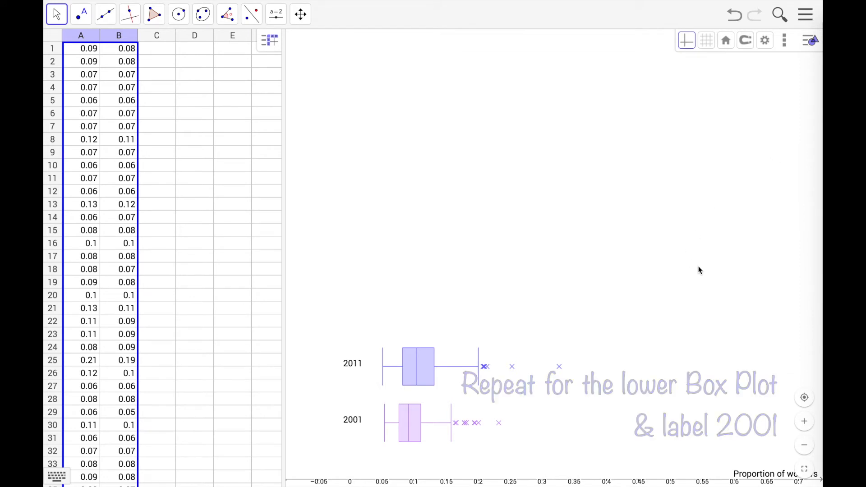
# Download the box plot graph as a PNG image.
pyautogui.click(805, 15)
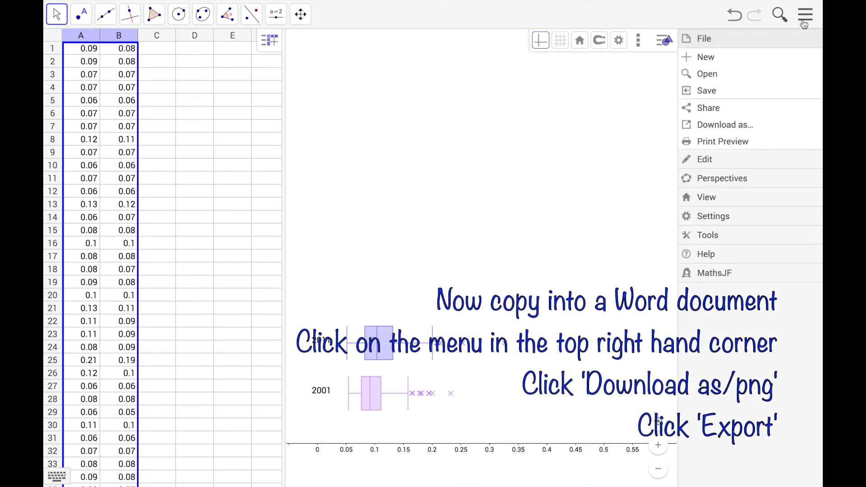
pyautogui.click(726, 125)
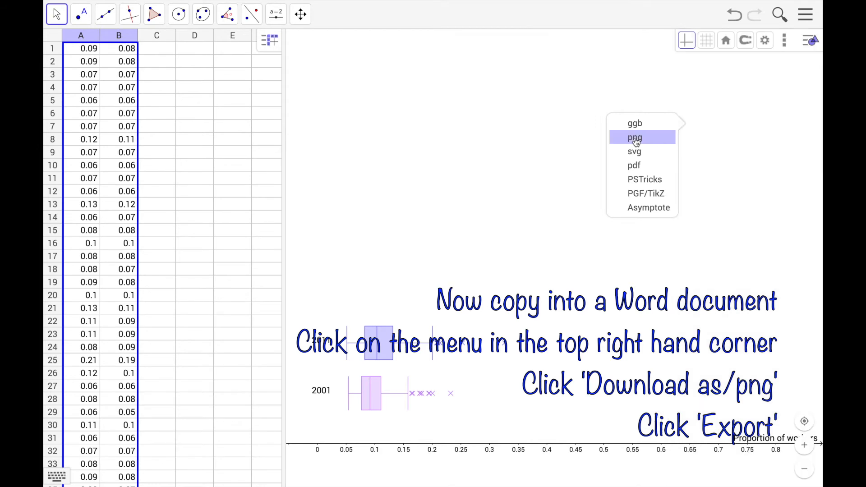
pyautogui.click(634, 137)
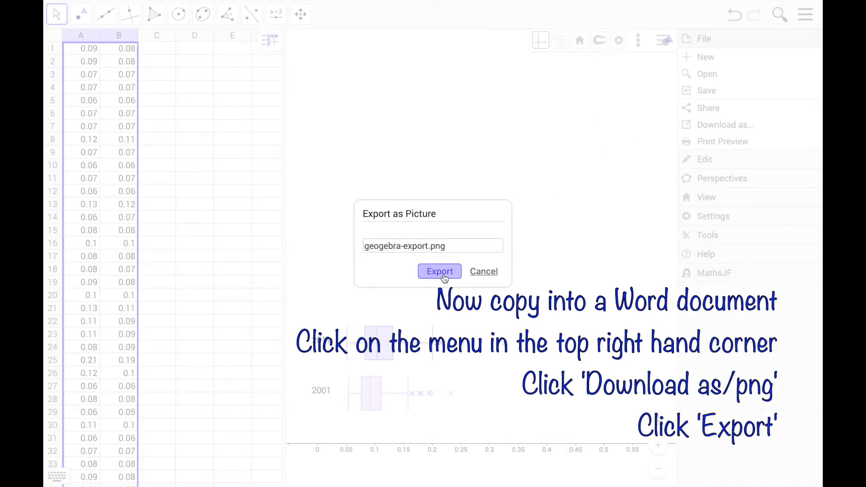
pyautogui.click(439, 271)
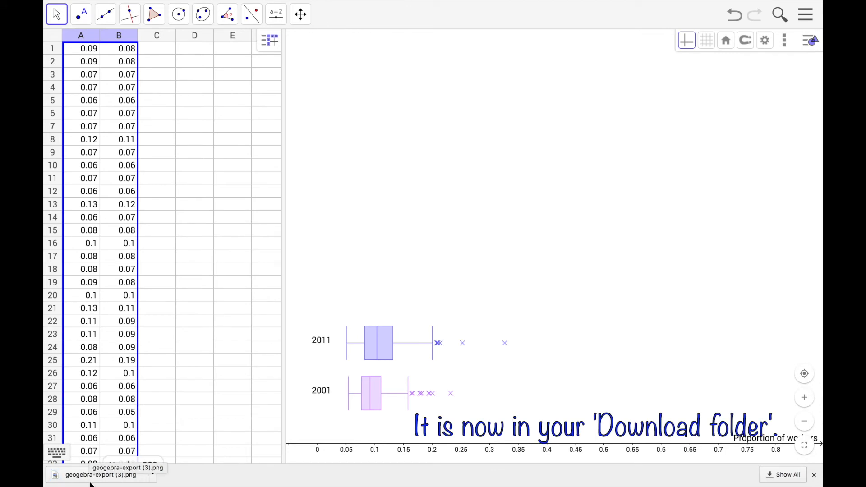
pyautogui.moveTo(533, 285)
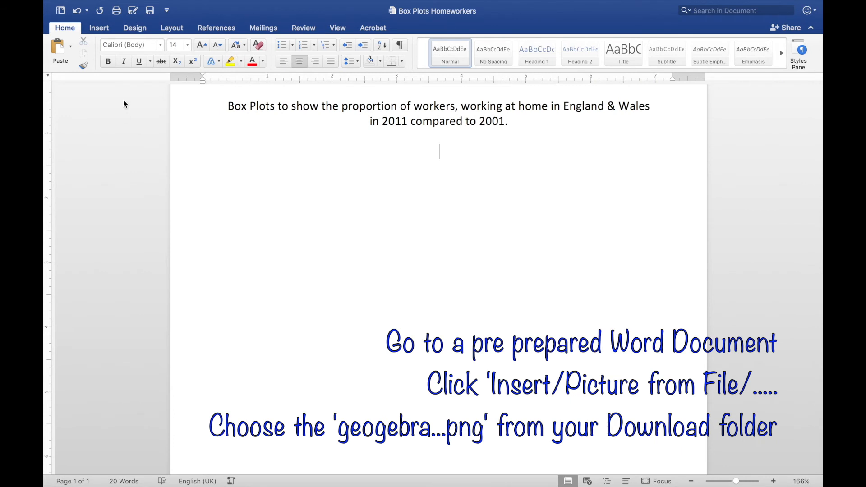
# Insert the exported box plot PNG under the homeworkers heading and start cropping it.
pyautogui.click(98, 27)
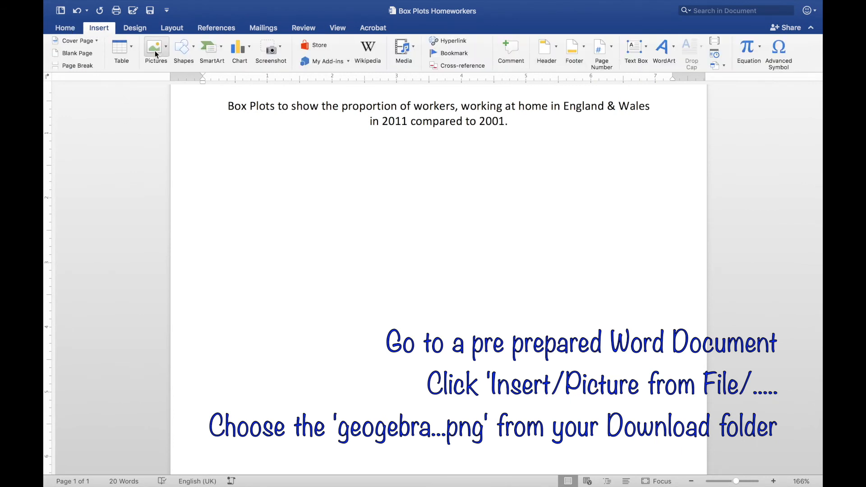
pyautogui.click(156, 54)
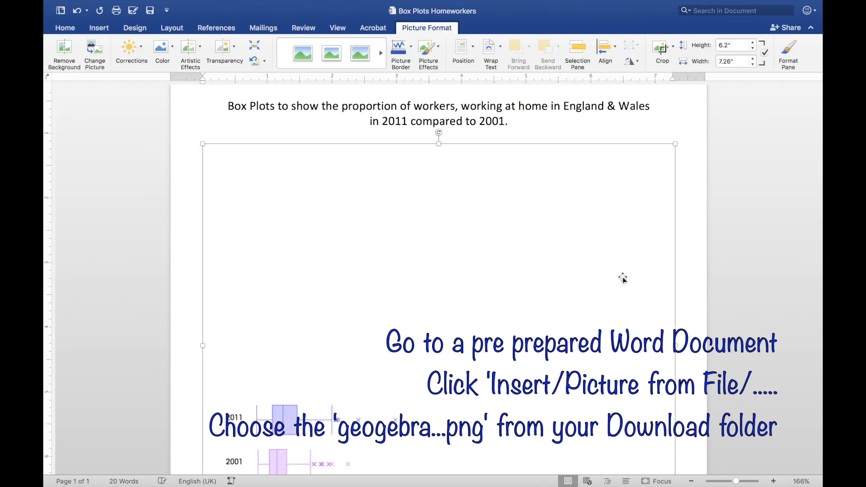
pyautogui.scroll(-3)
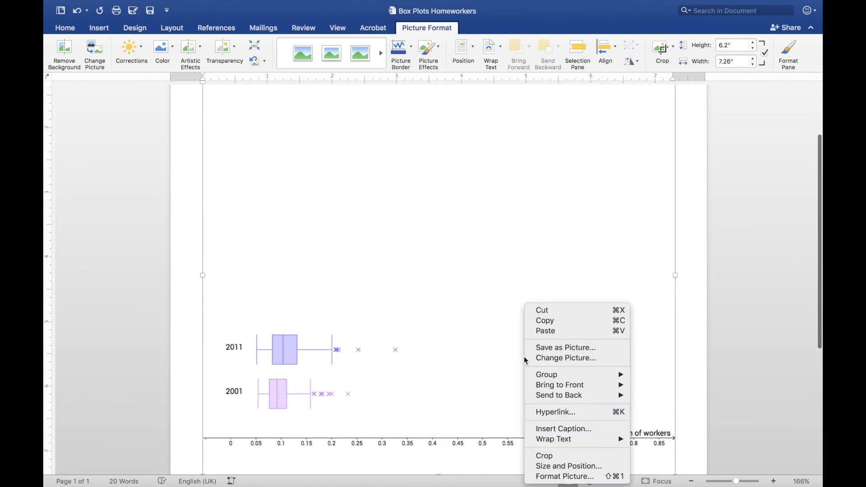
pyautogui.click(544, 456)
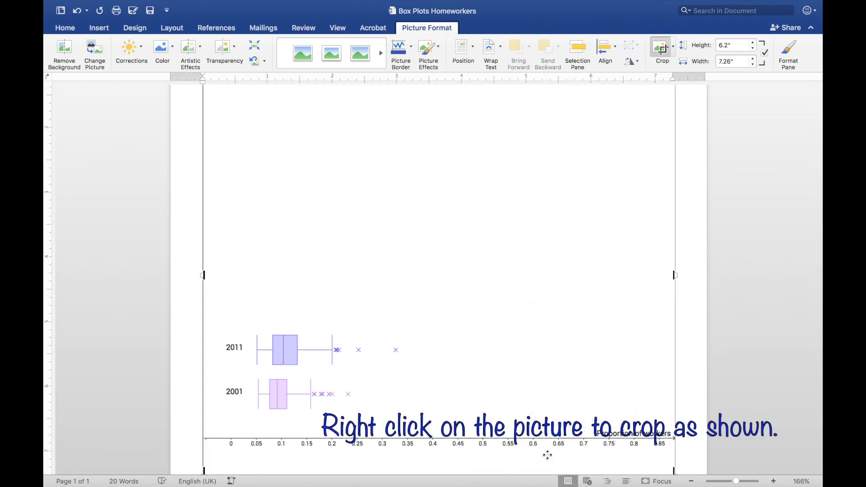
pyautogui.scroll(3)
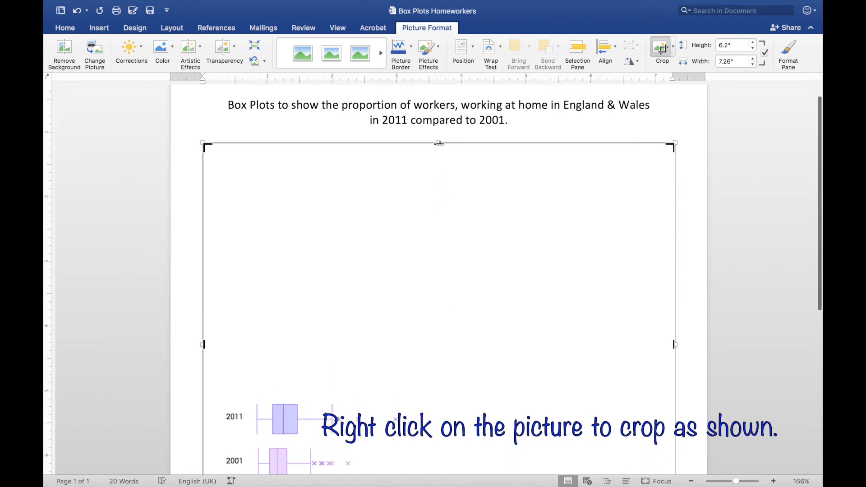